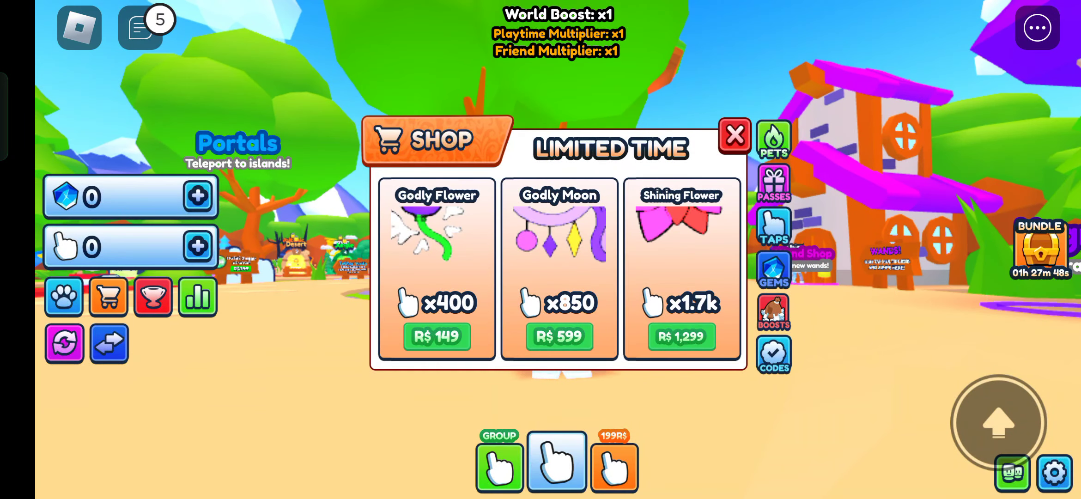
Switch the shop to its CODES tab to show the code-entry field.
{"action": "left_click", "coordinate": [773, 354]}
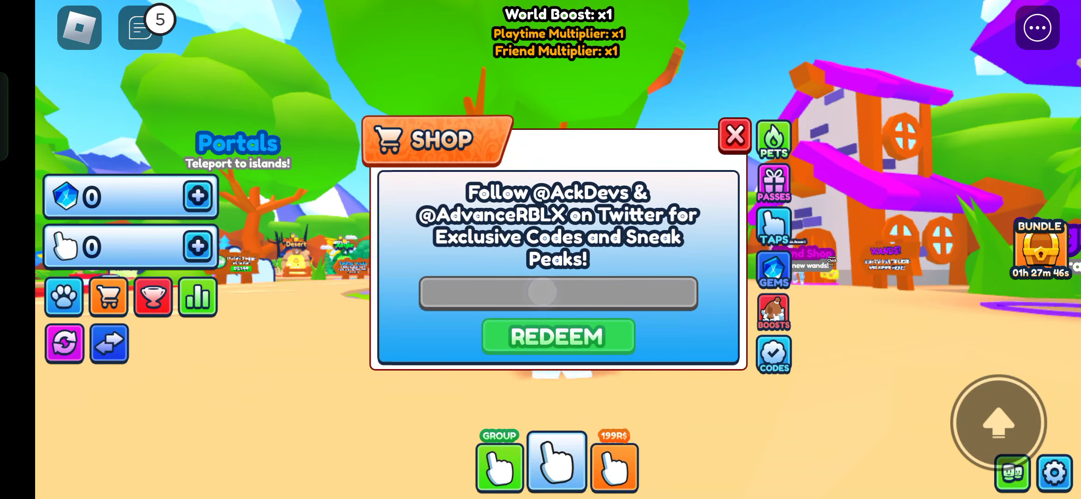
Redeem the code HEAVEN for 500 gems, leaving the code box ready for another entry.
{"action": "left_click", "coordinate": [557, 292]}
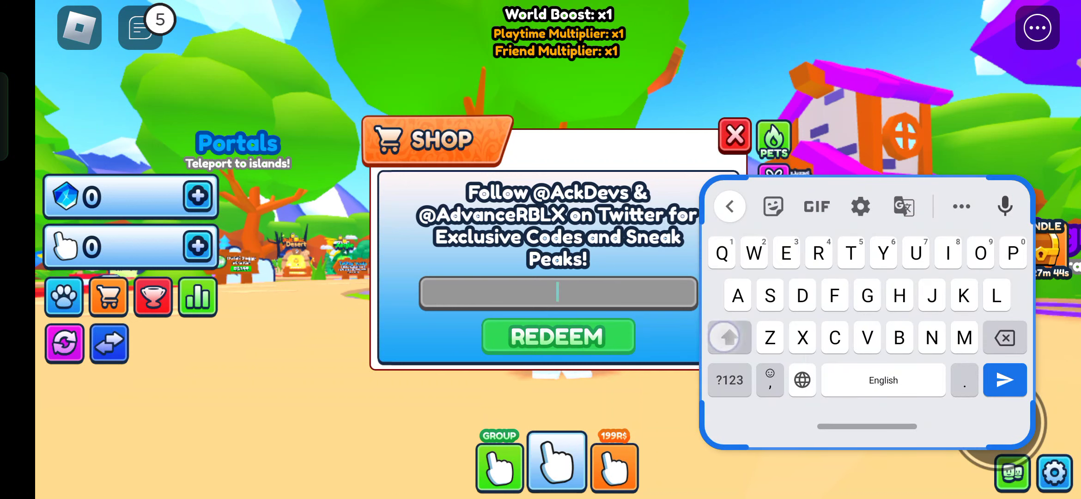
{"action": "left_click", "coordinate": [899, 294]}
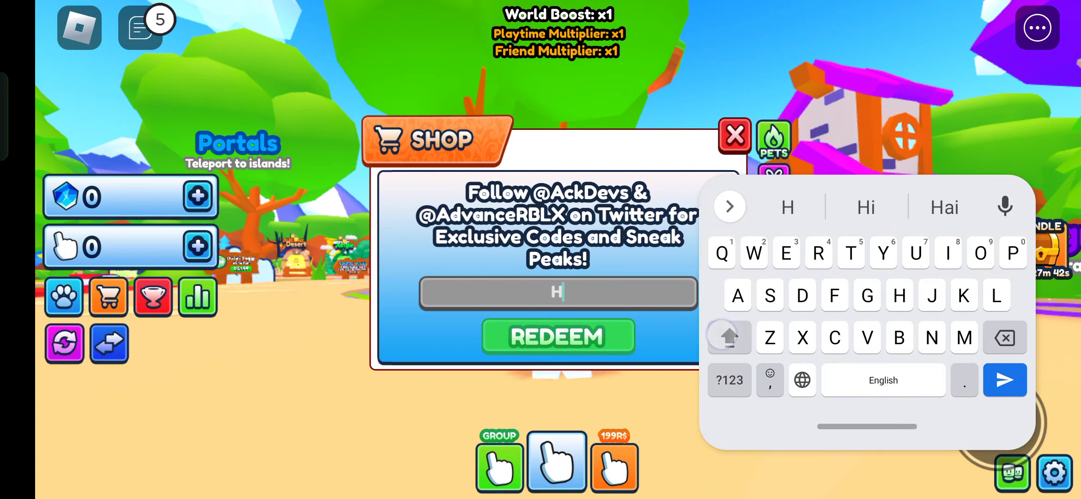
{"action": "type", "text": "EAV"}
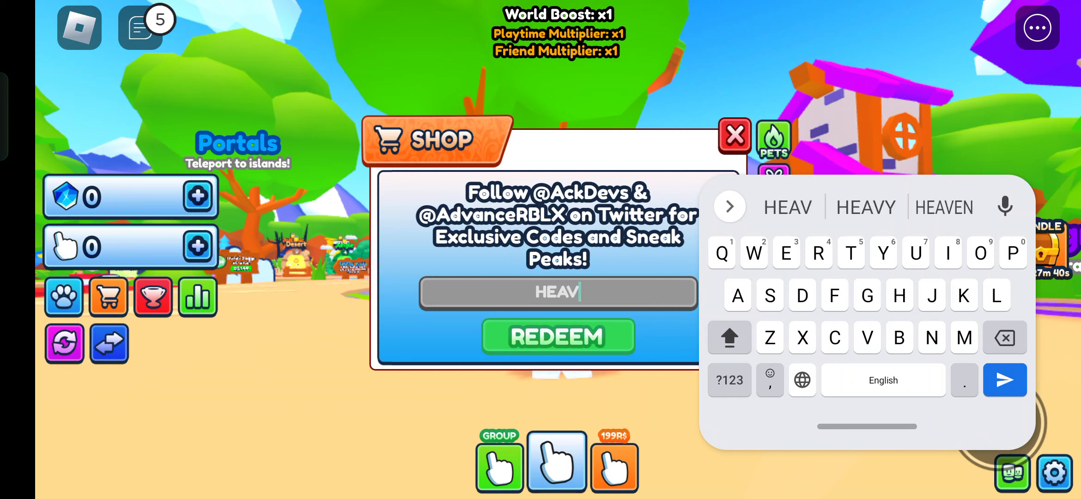
{"action": "left_click", "coordinate": [943, 207]}
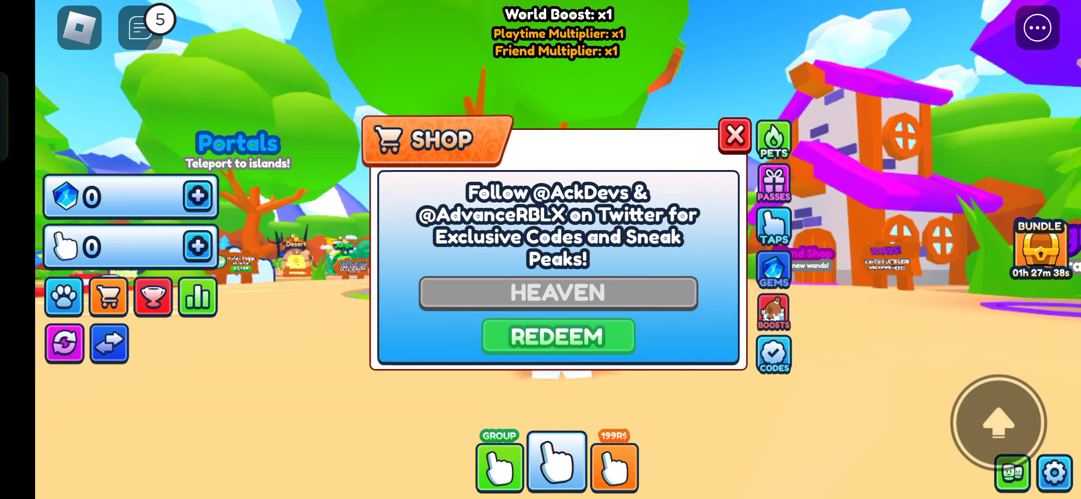
{"action": "left_click", "coordinate": [558, 337]}
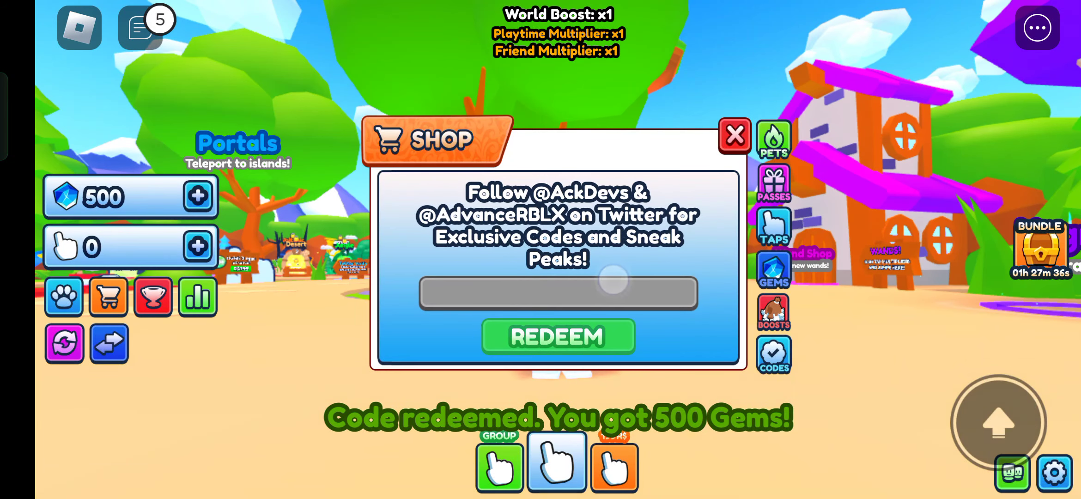
{"action": "left_click", "coordinate": [558, 292]}
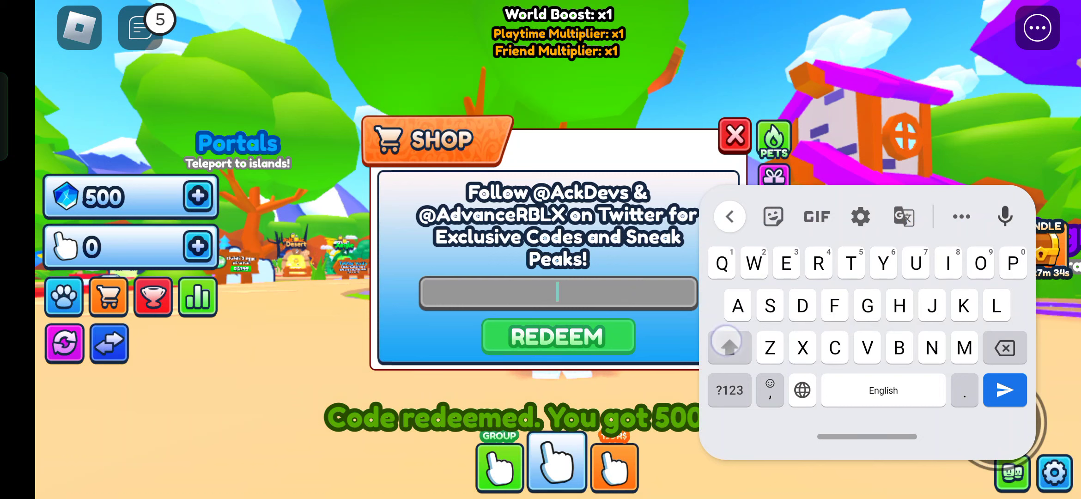
Enter and redeem the code Update2, raising gems to 1k.
{"action": "type", "text": "U"}
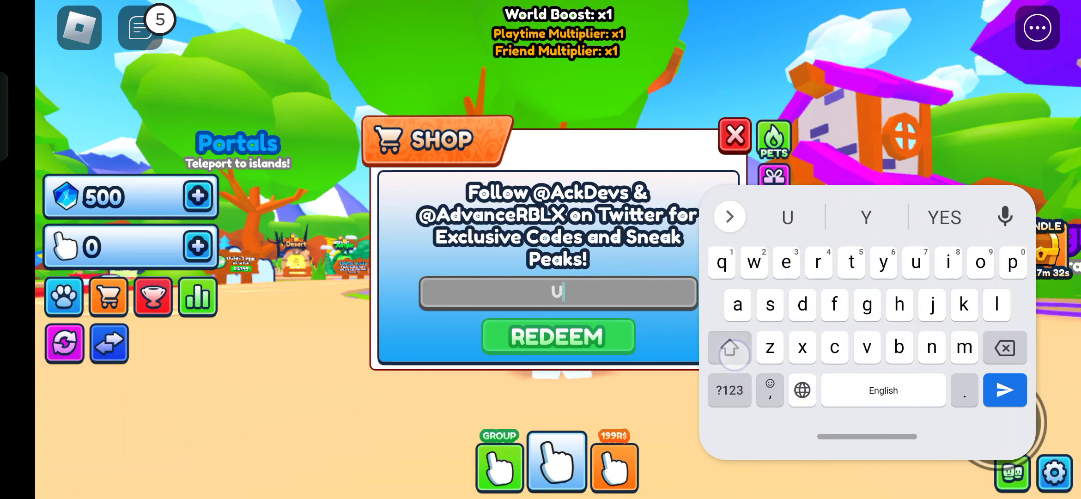
{"action": "type", "text": "pda"}
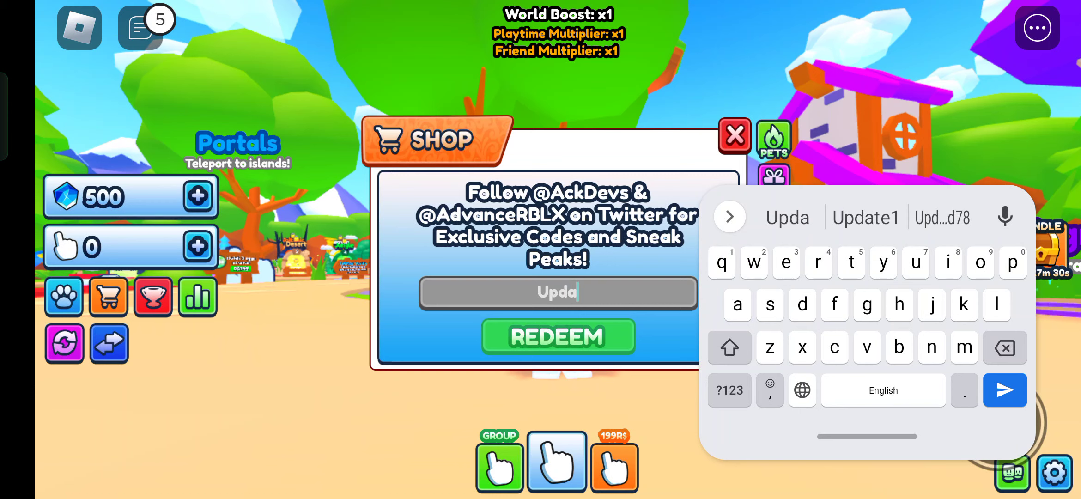
{"action": "type", "text": "te2"}
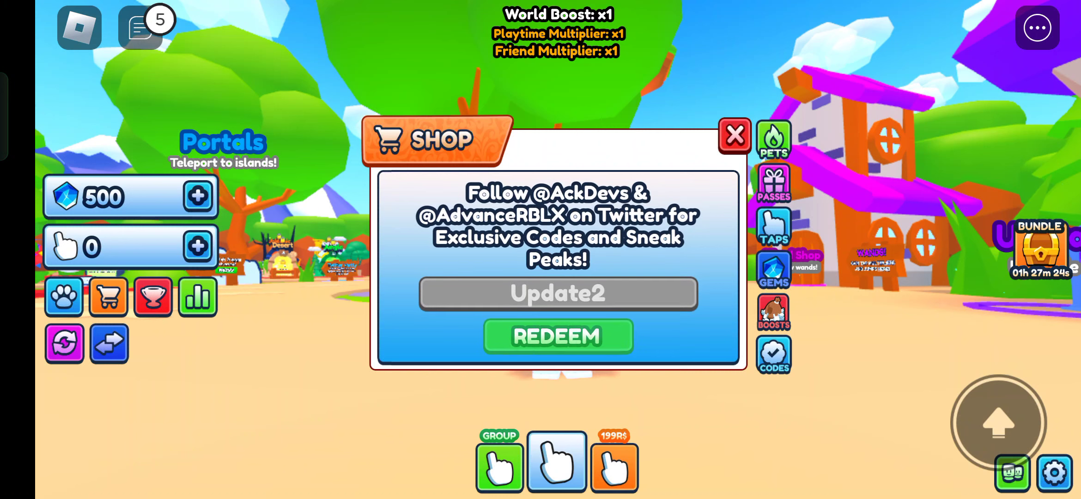
{"action": "left_click", "coordinate": [557, 337]}
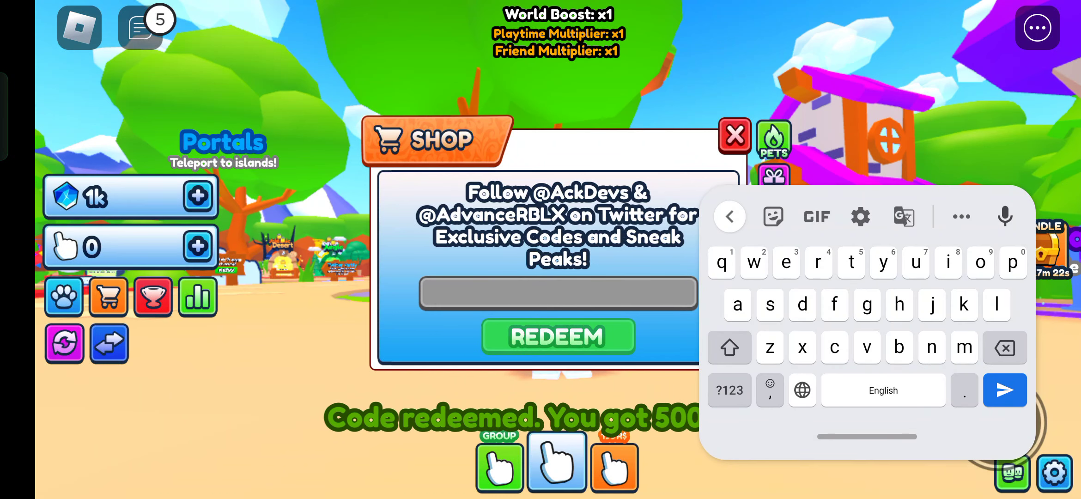
Enter and redeem the capitalised code Kanshy to receive a pet.
{"action": "left_click", "coordinate": [729, 347]}
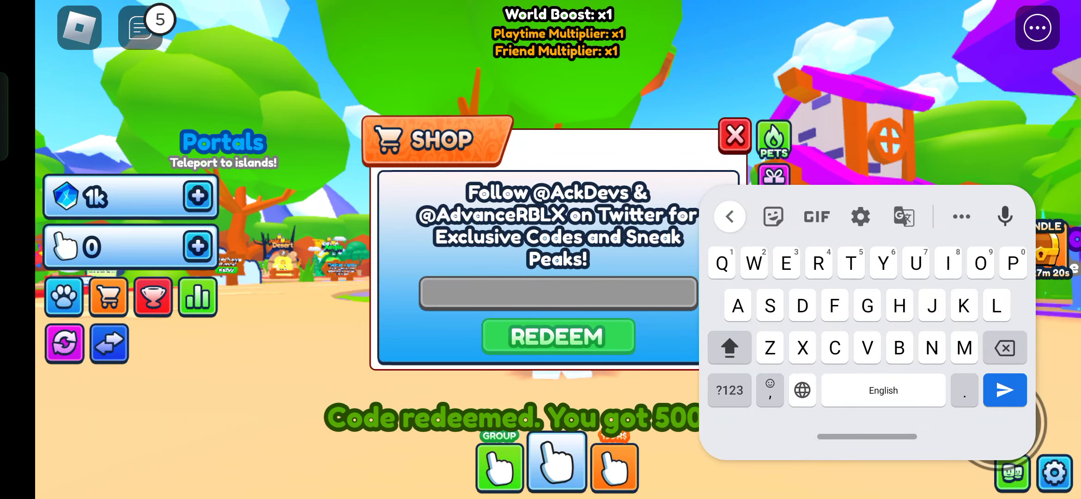
{"action": "type", "text": "K"}
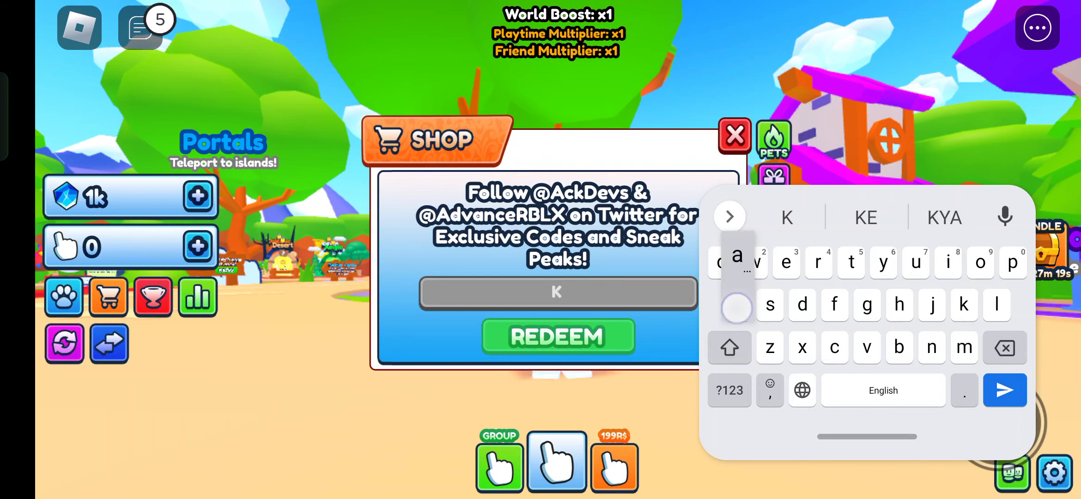
{"action": "type", "text": "an"}
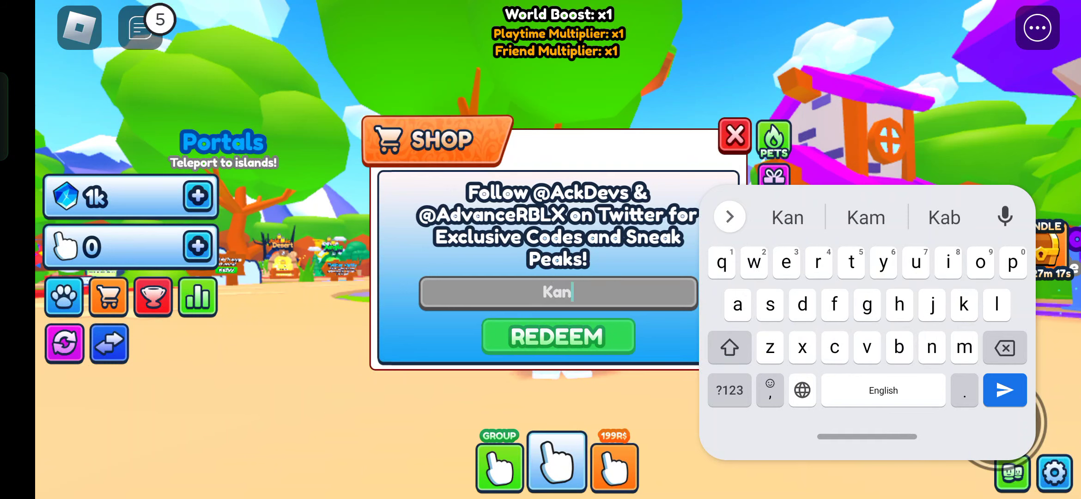
{"action": "type", "text": "shy"}
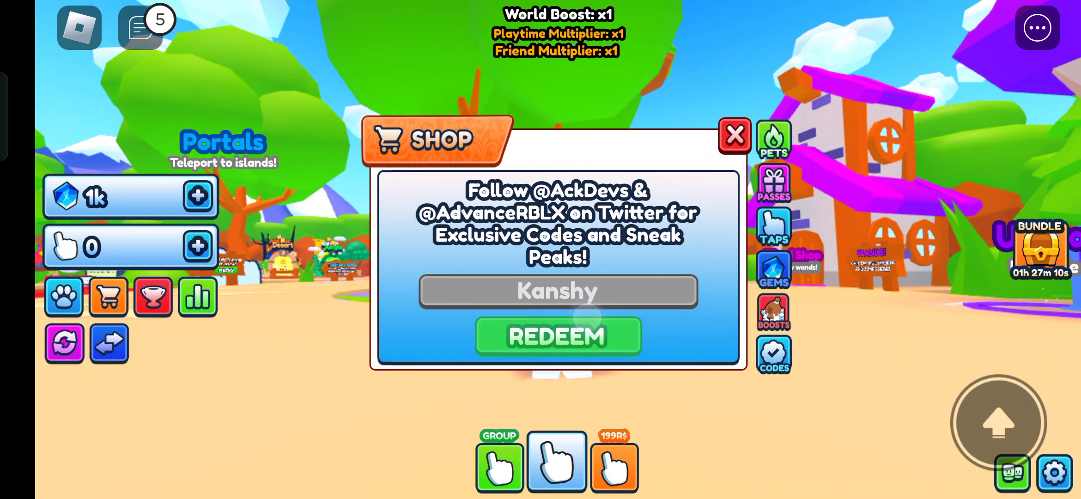
{"action": "left_click", "coordinate": [558, 336]}
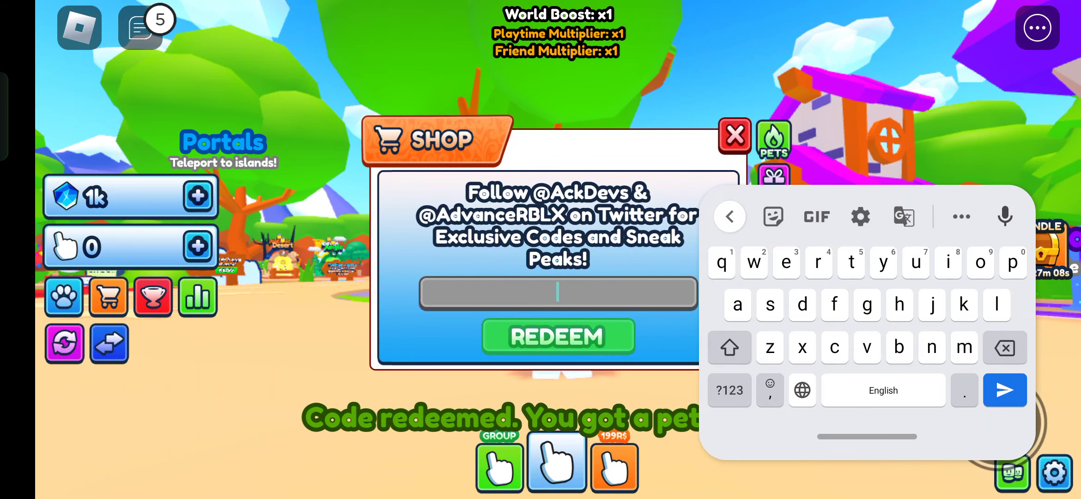
Enter and redeem the code Creptiez to receive the Creptiez pet.
{"action": "type", "text": "c"}
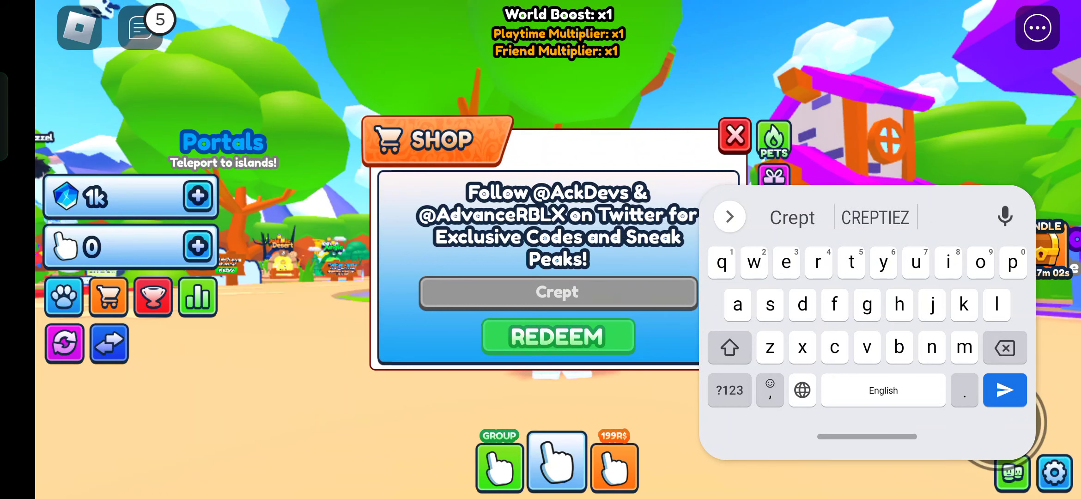
{"action": "type", "text": "iez"}
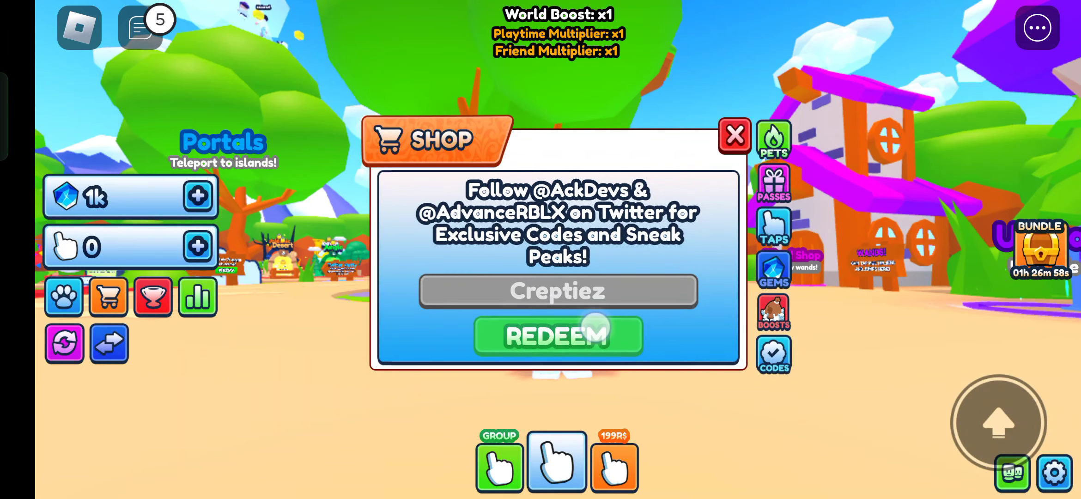
{"action": "left_click", "coordinate": [558, 337]}
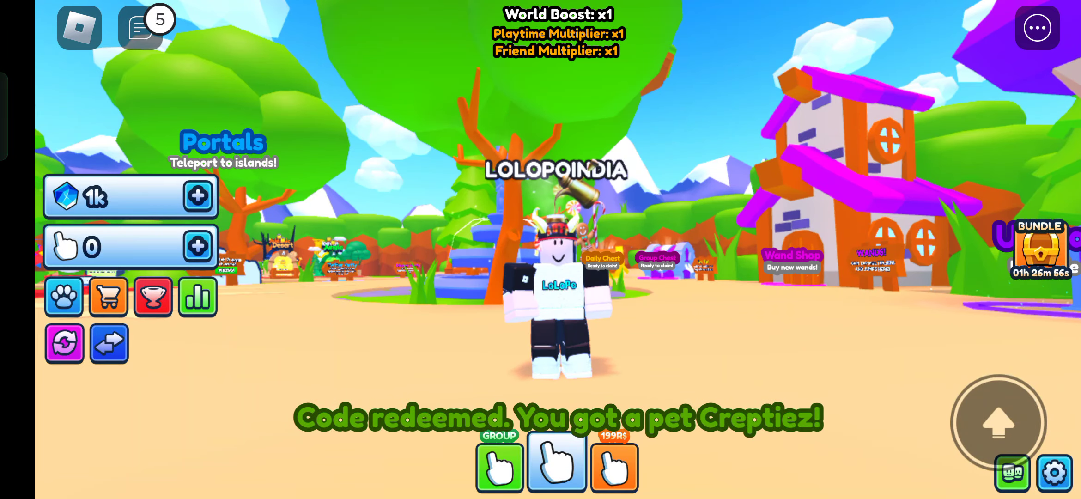